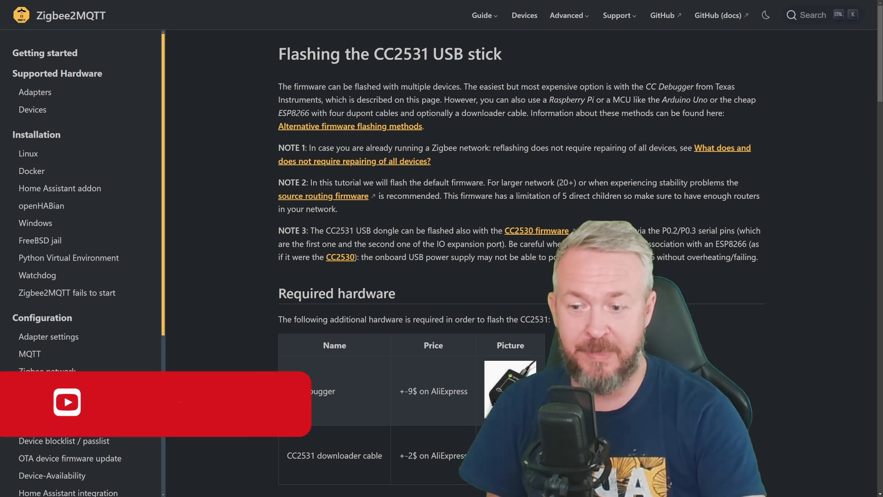
- Scroll down the SMLIGHT firmware updater page toward the SLZB-07 device entry
scroll(down, 3)
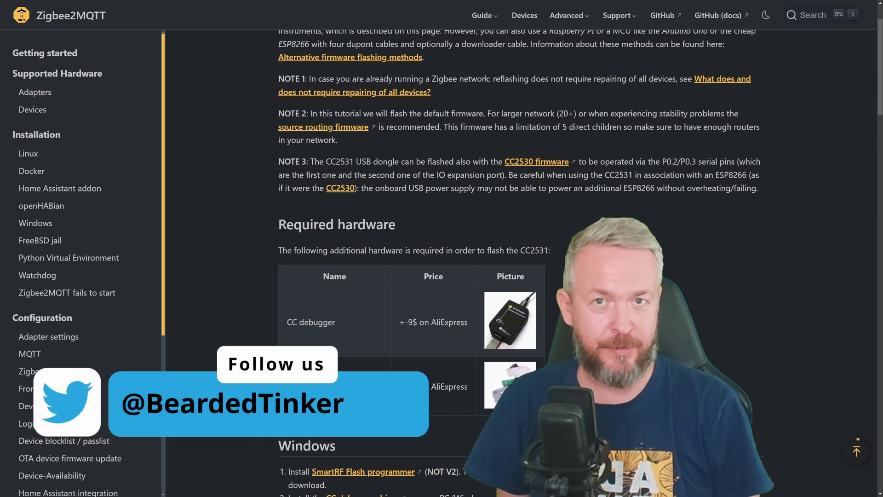
scroll(down, 3)
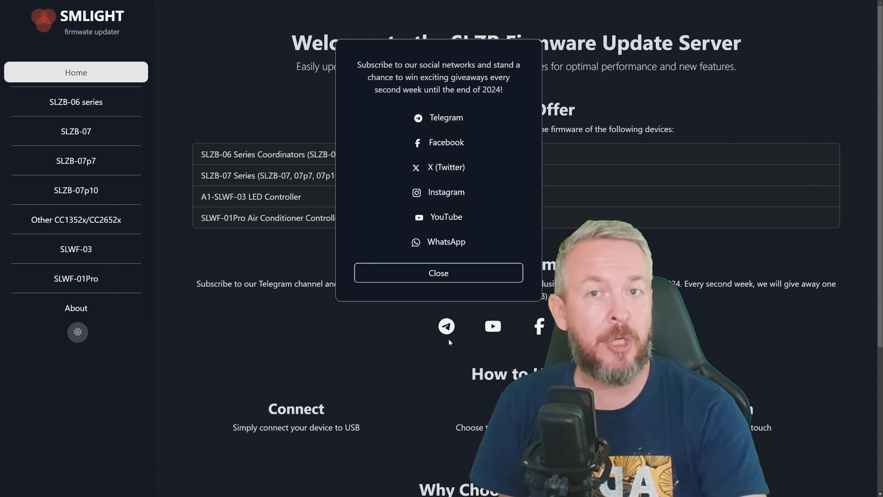
mouse_move(356, 241)
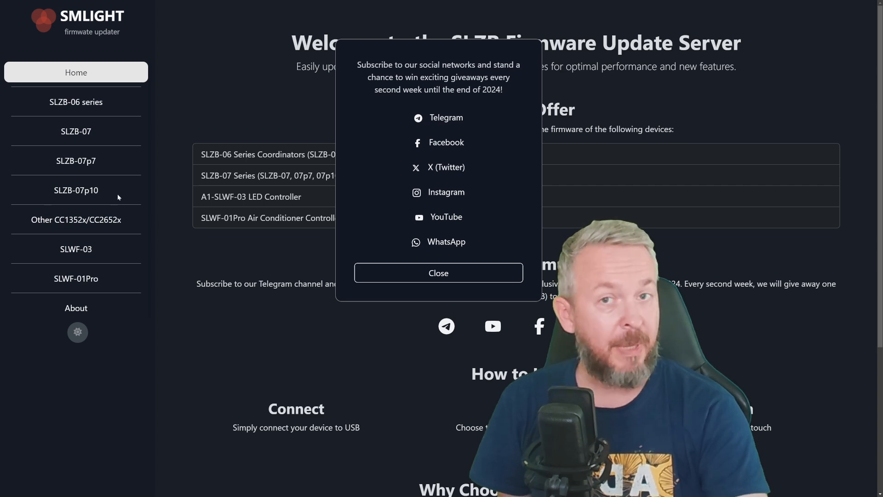
mouse_move(117, 242)
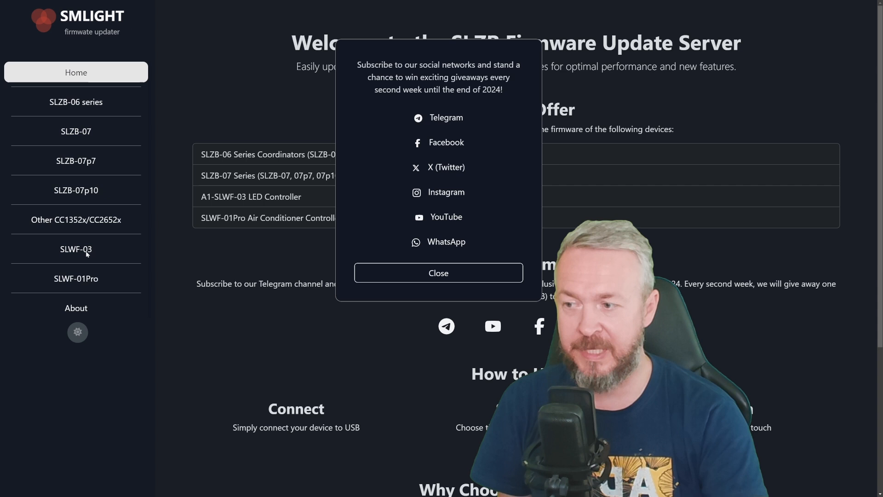
mouse_move(94, 276)
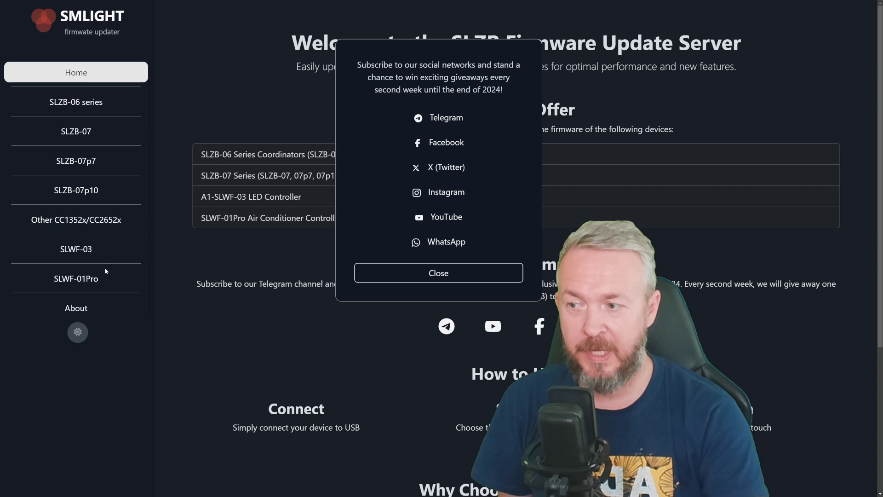
mouse_move(107, 285)
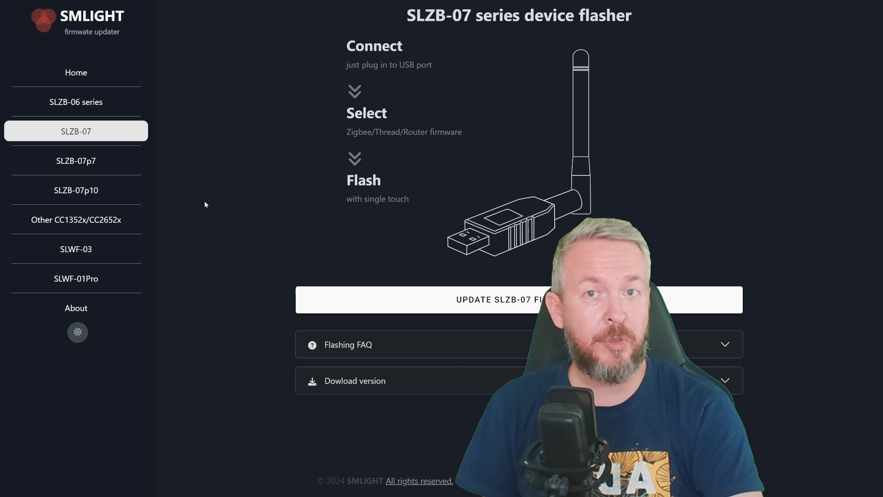
mouse_move(77, 103)
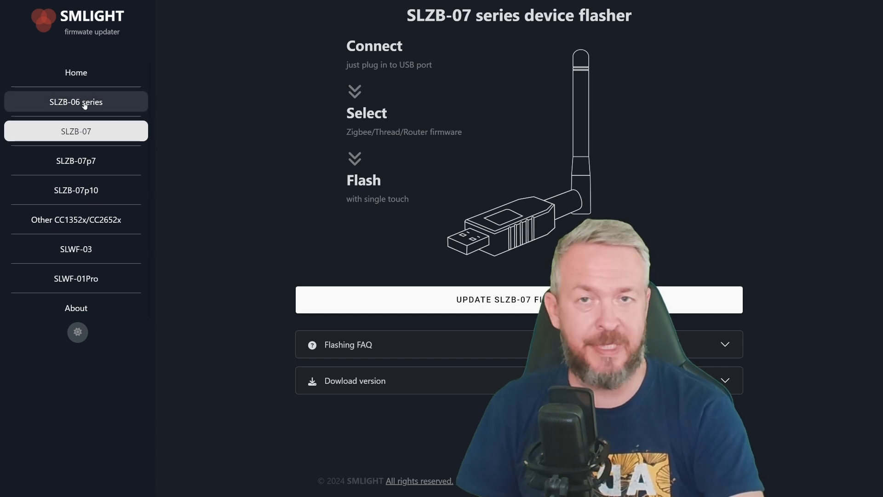
- Connect the SLZB-06 over the CP210x serial bridge and confirm installing its firmware, erasing device data
click(76, 102)
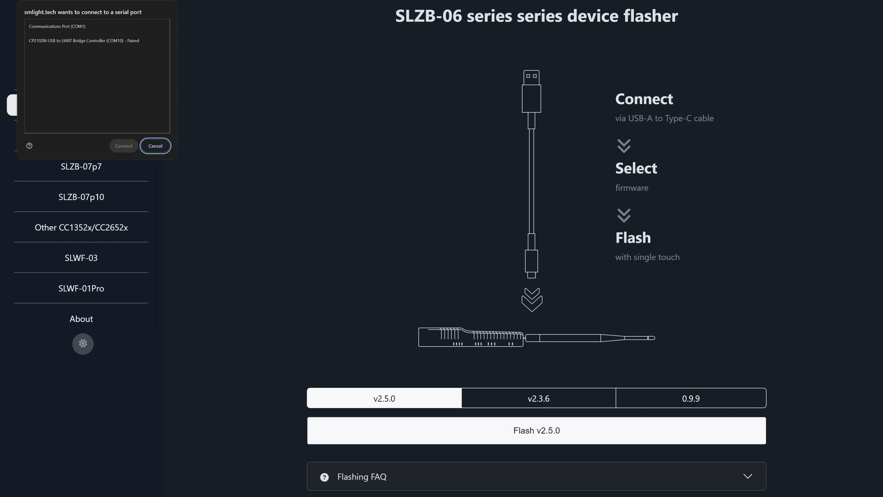
click(155, 145)
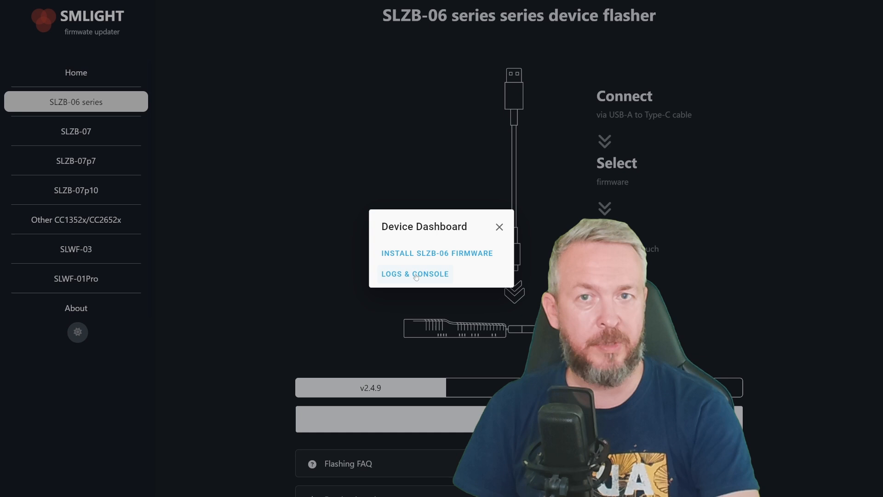
mouse_move(411, 253)
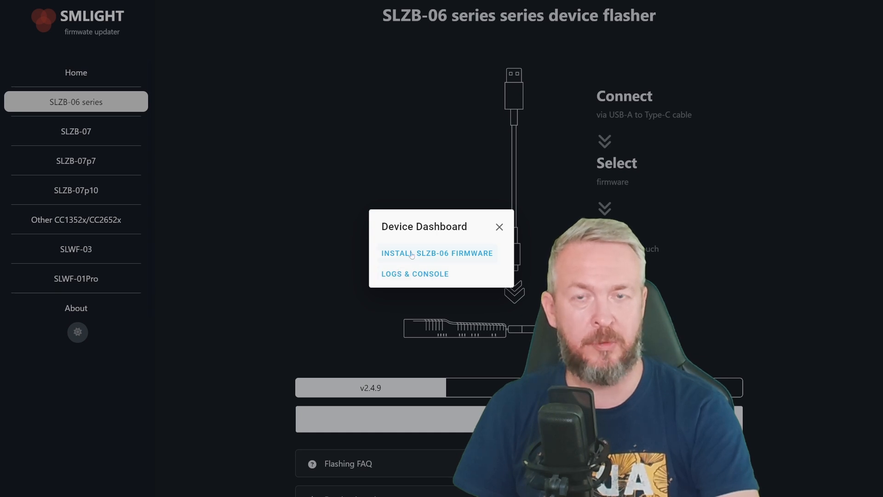
click(436, 253)
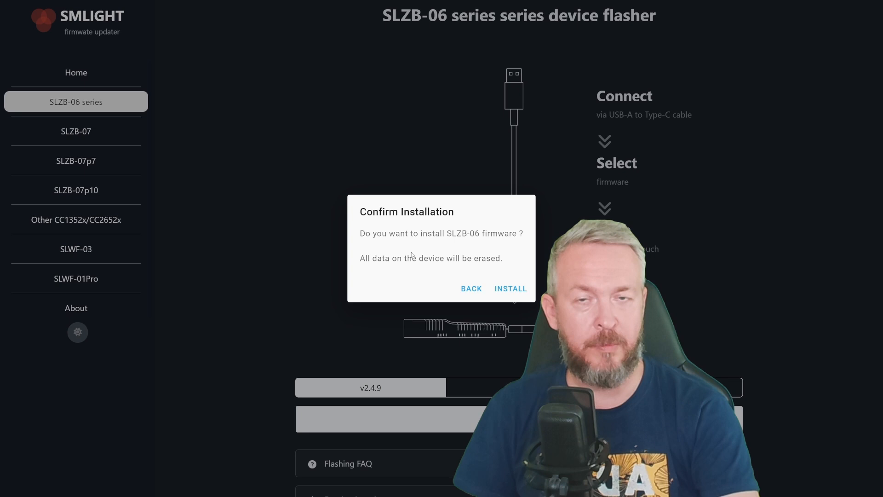
click(511, 288)
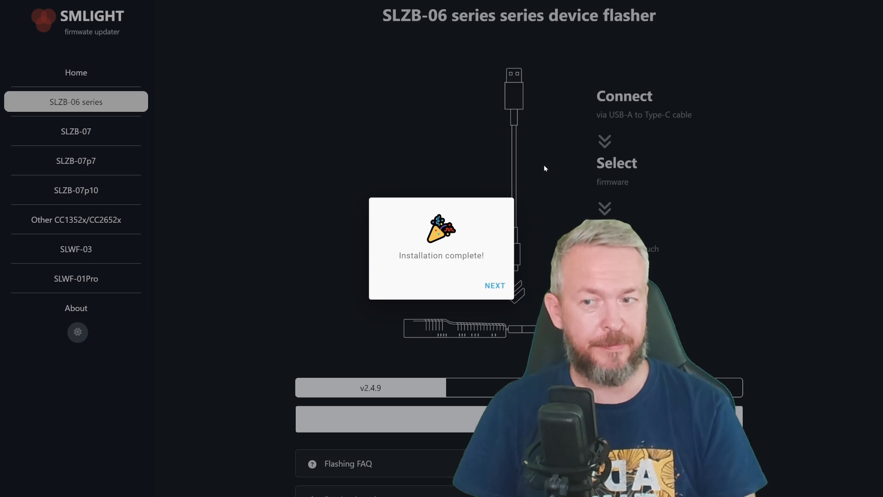
- Acknowledge the completed SLZB-06 installation and move on toward the SLWF-03 flasher page
click(494, 285)
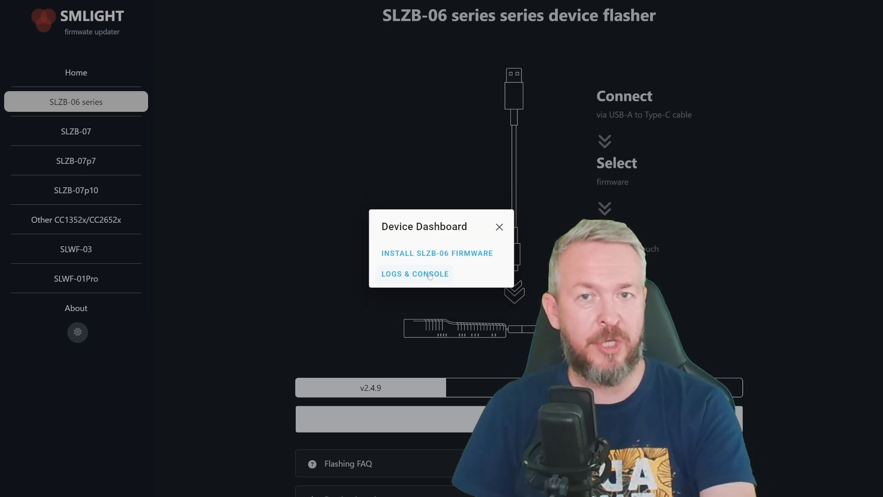
click(415, 273)
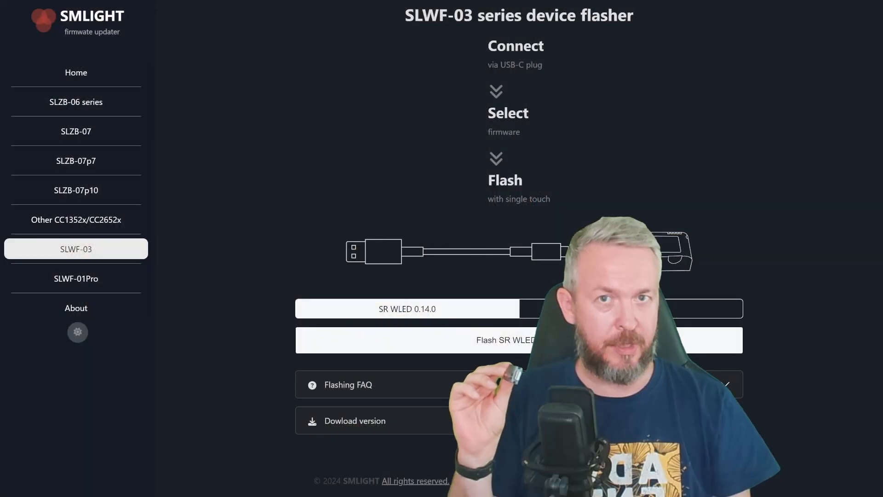
- View the Other CC1352x/CC2652x flasher and follow the Z-Stack-firmware README link on GitHub
click(77, 219)
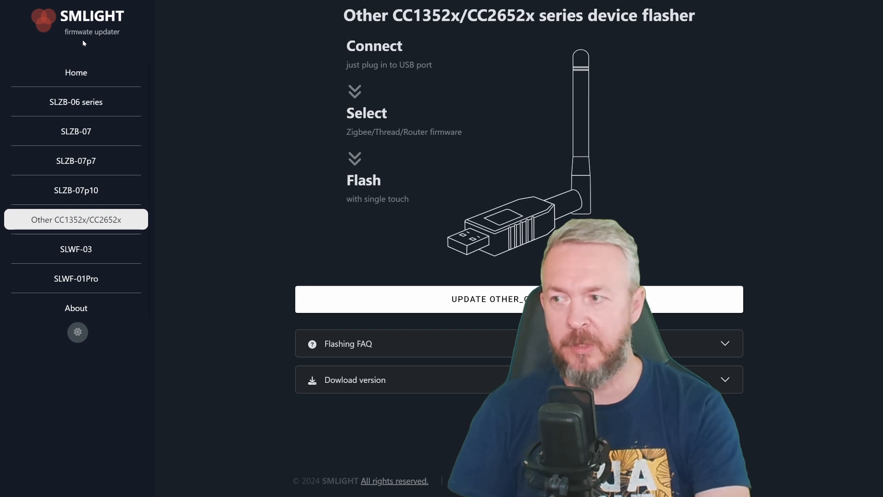
mouse_move(112, 143)
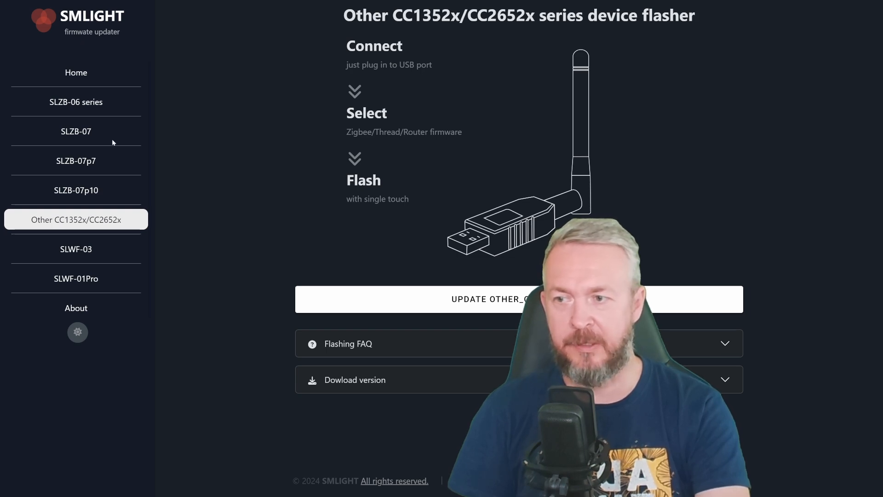
click(519, 299)
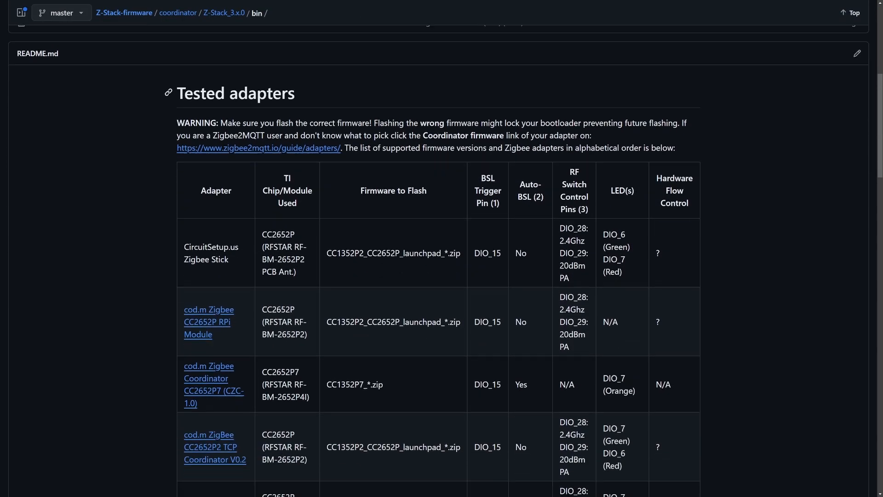
scroll(down, 3)
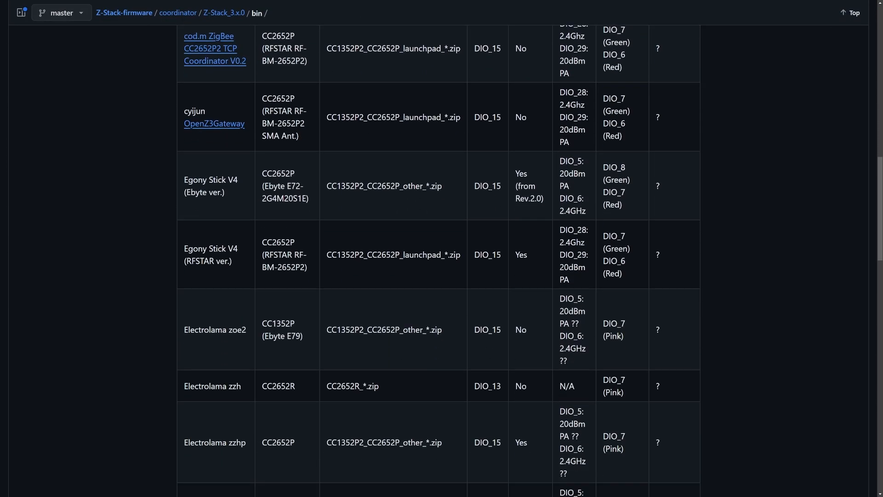
scroll(down, 3)
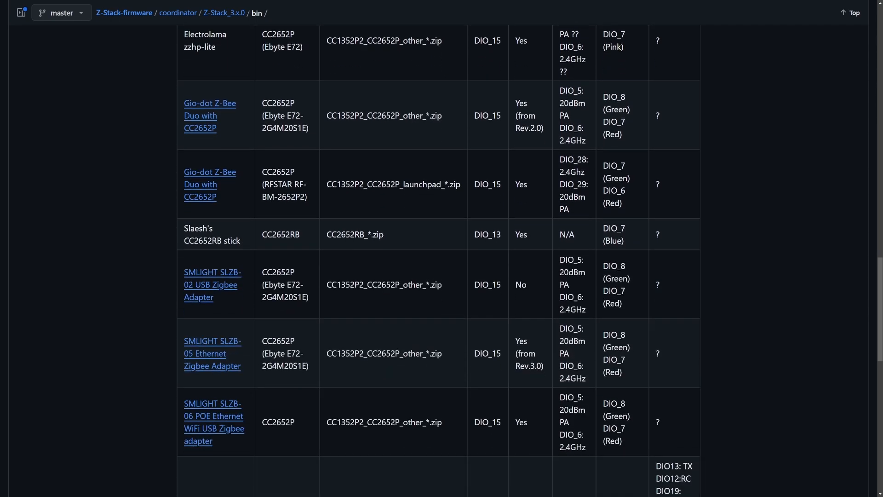
scroll(down, 3)
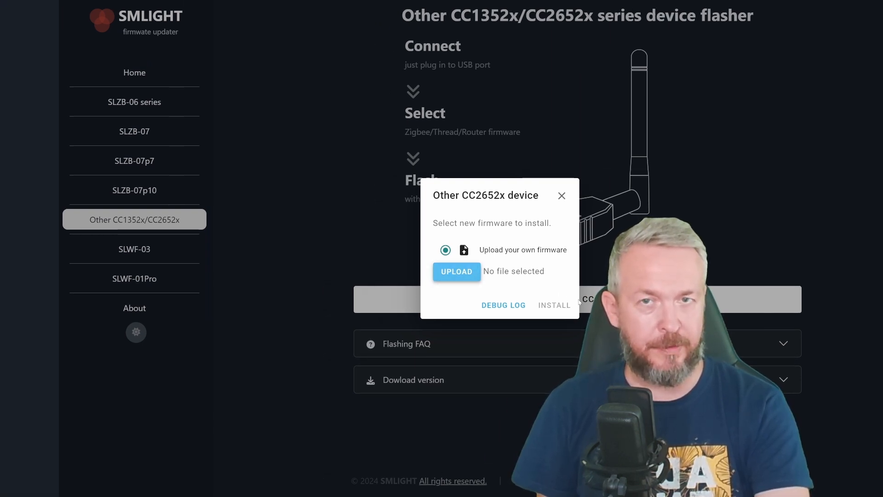
- Bring up the Other CC2652x device dialog with the Upload your own firmware option
click(561, 195)
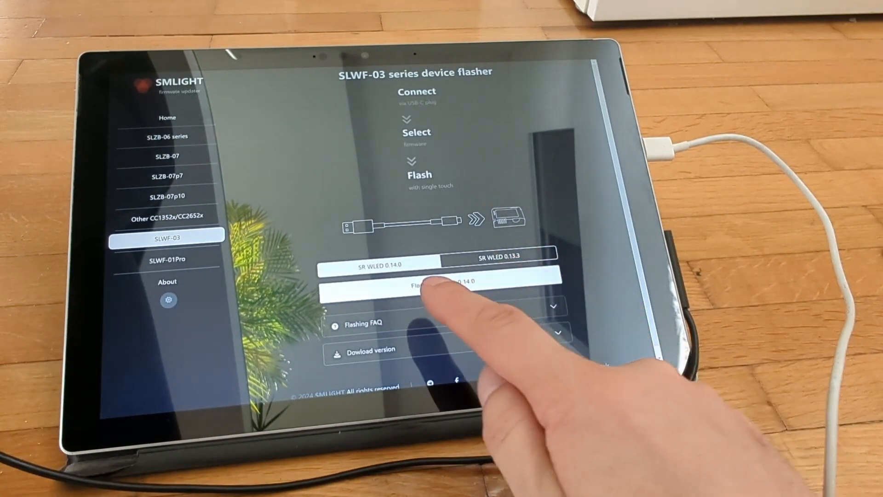
- Install SoundReactive WLED 0.14.0 on the SLWF-03, erasing device data, and acknowledge completion
click(443, 294)
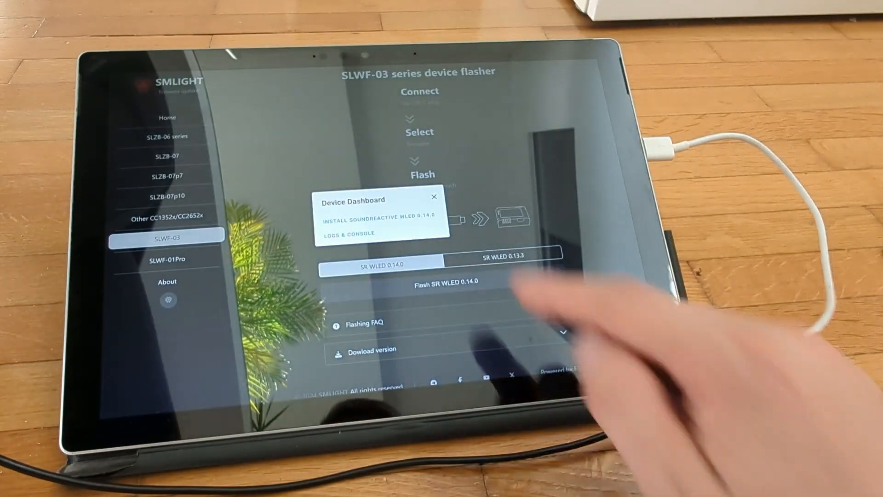
click(374, 220)
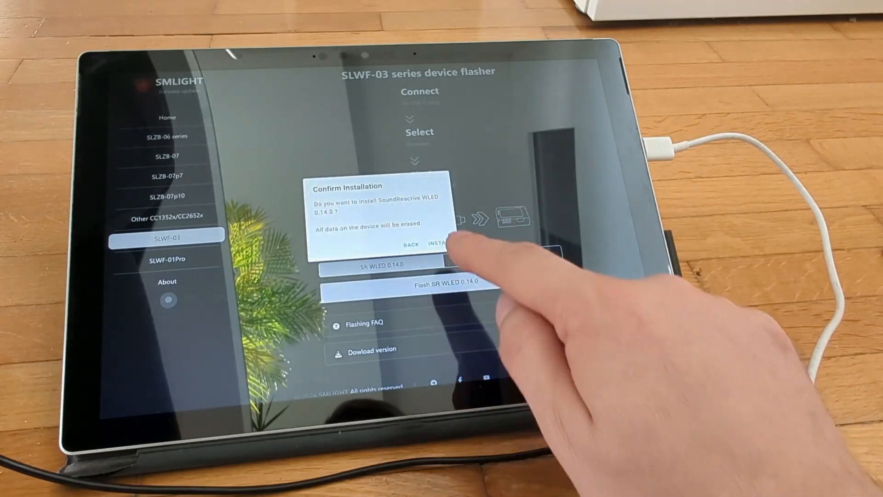
click(439, 243)
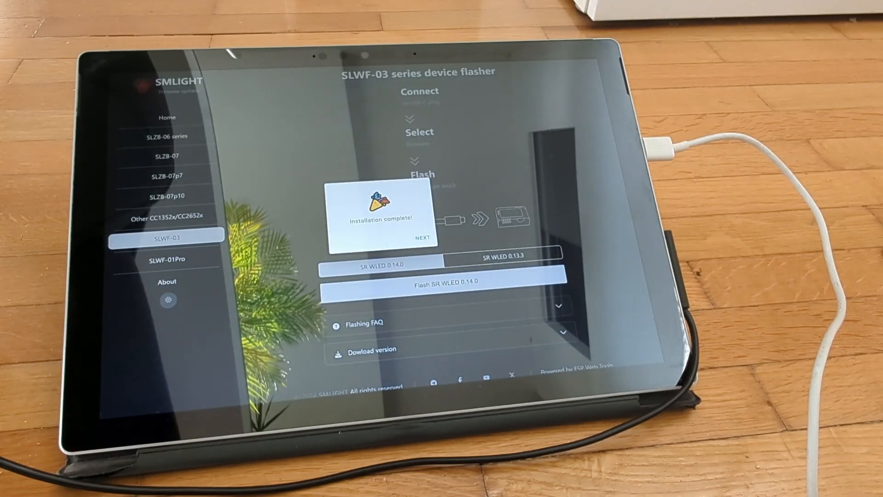
click(423, 238)
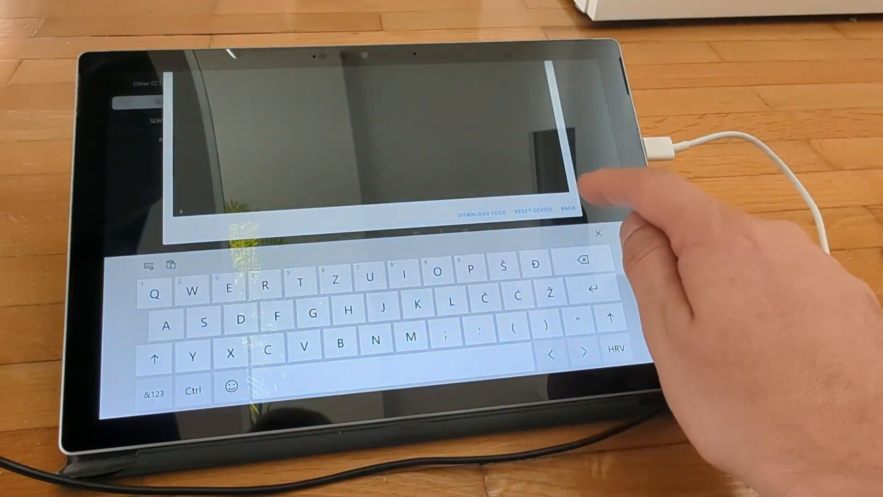
click(480, 214)
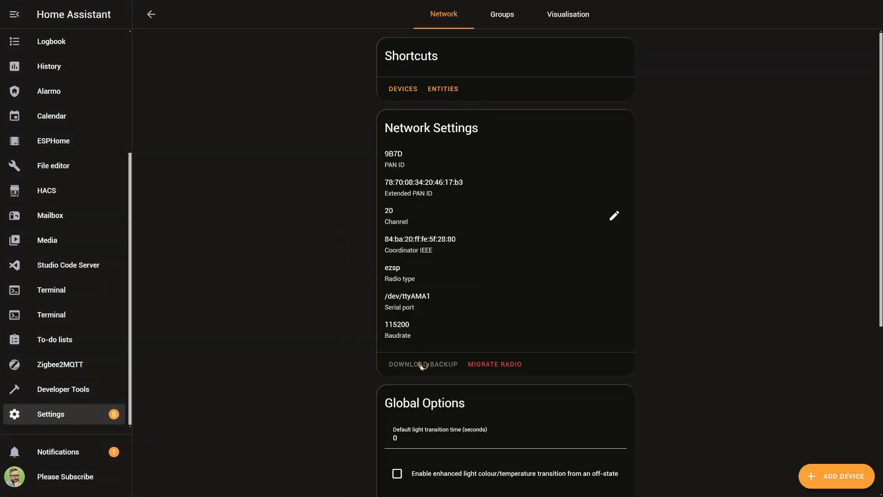
- Download the ZHA Zigbee network backup and request a Zigbee2MQTT backup from its Tools page
click(422, 365)
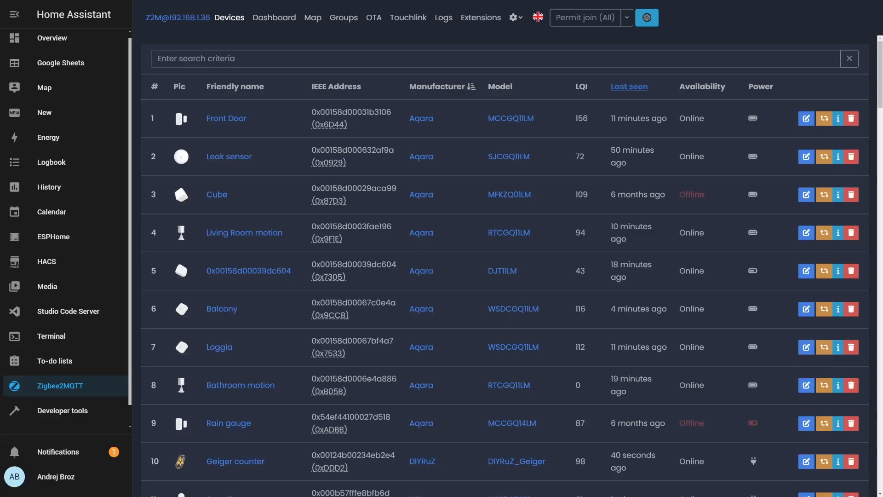
click(511, 18)
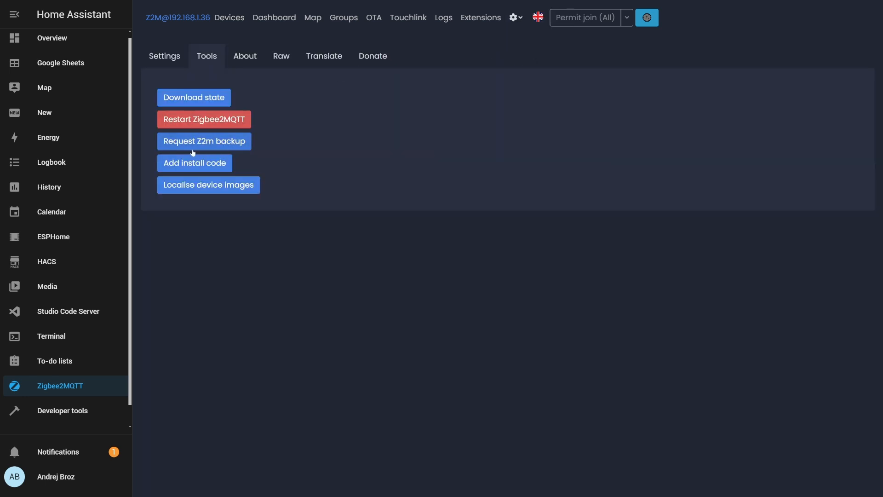
click(204, 140)
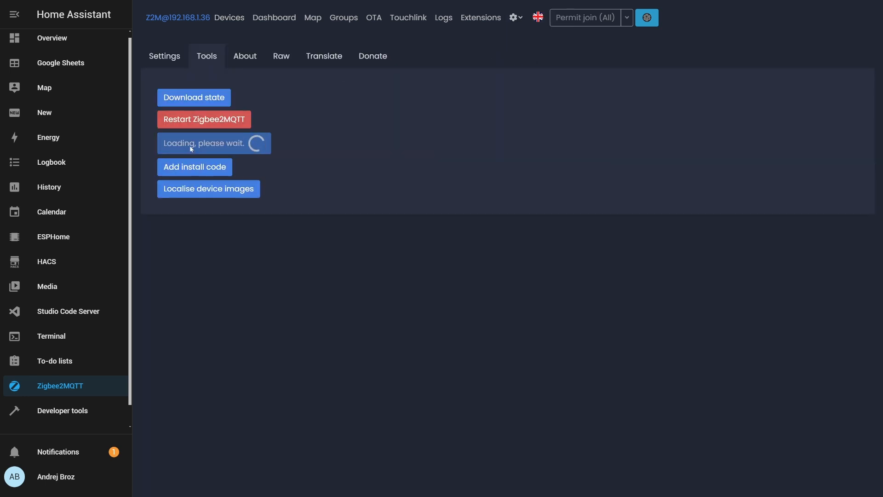